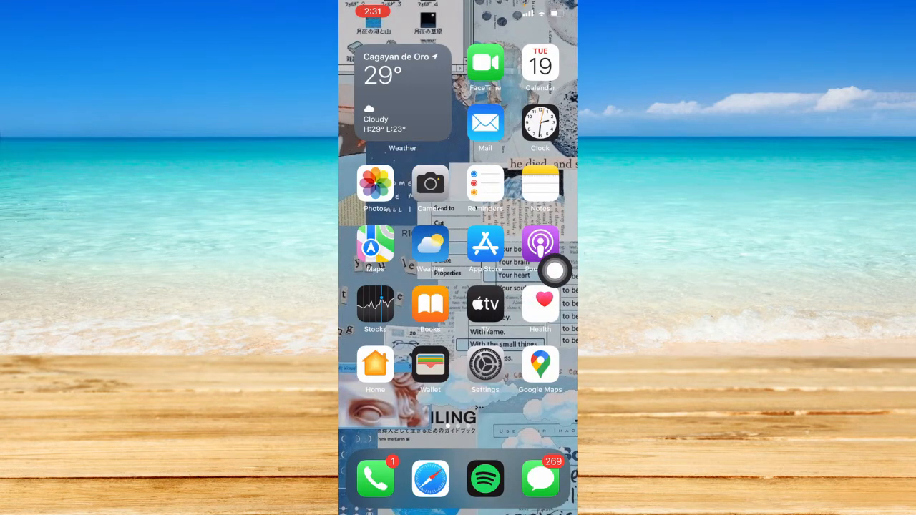
- Launch Snapchat from the Home Screen to show its chat list
click(430, 251)
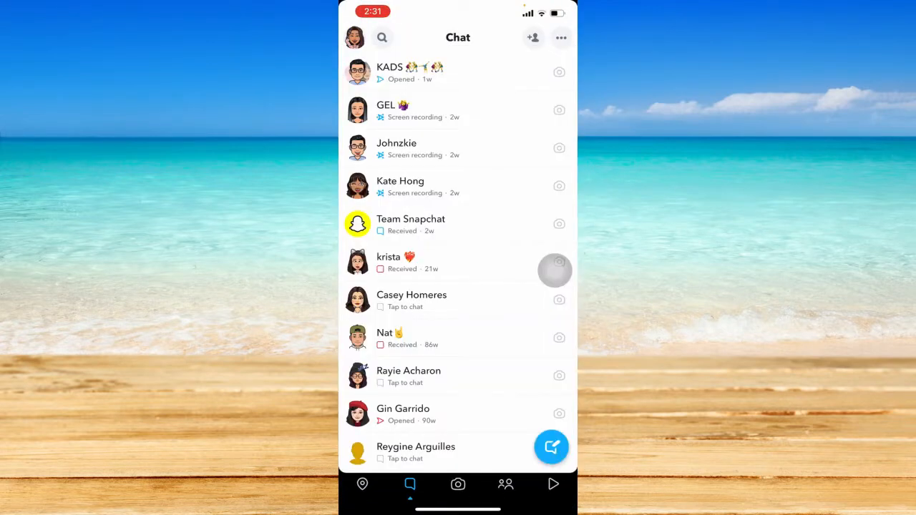
click(382, 37)
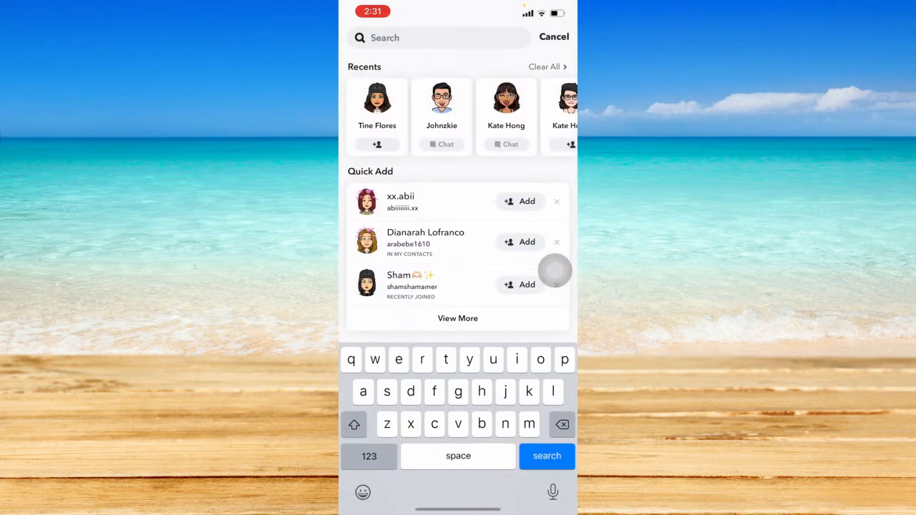
text(fleurtines)
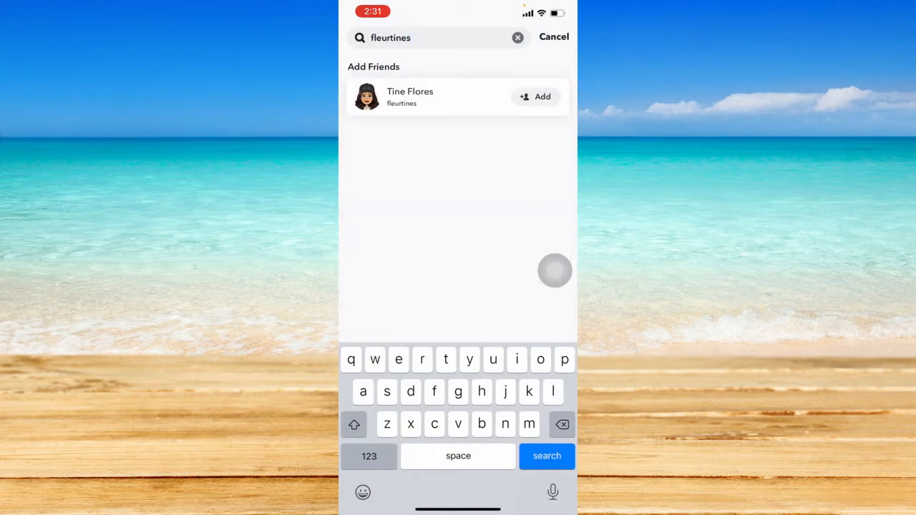
click(536, 97)
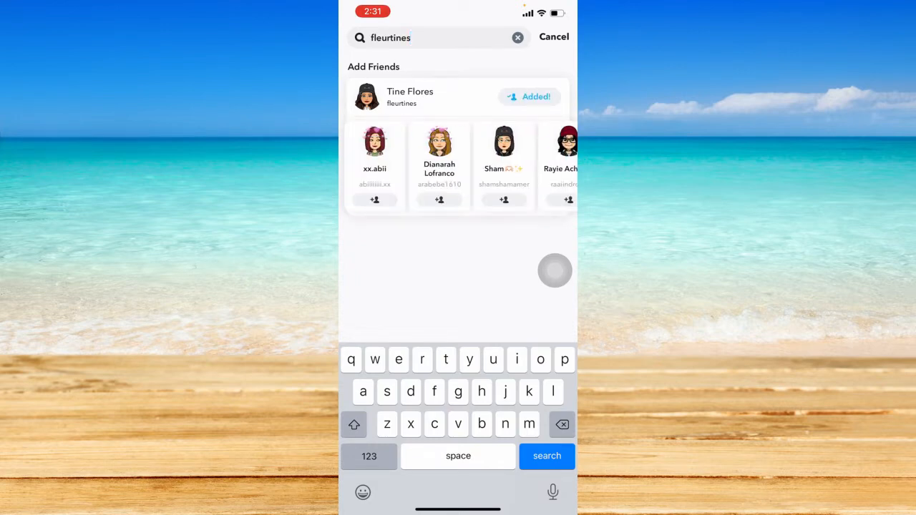
- Hide the keyboard and browse Snapchat's friend suggestions
click(410, 97)
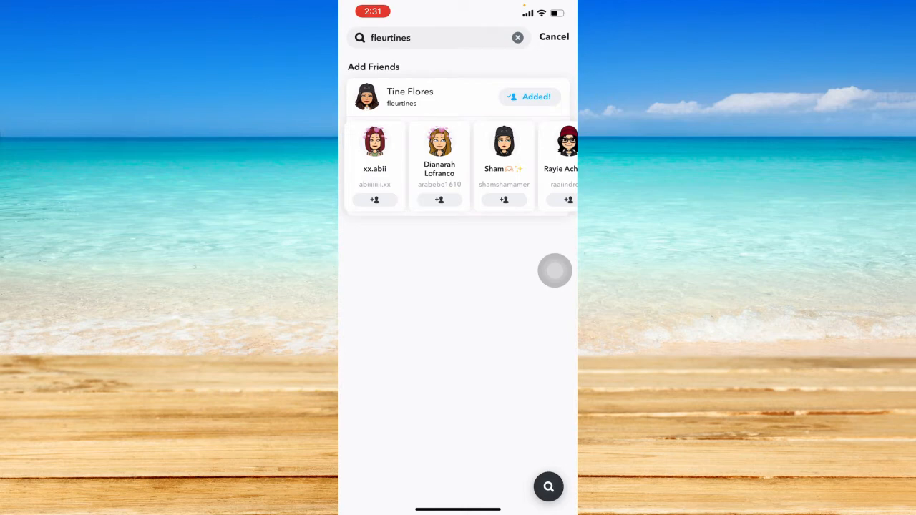
click(439, 151)
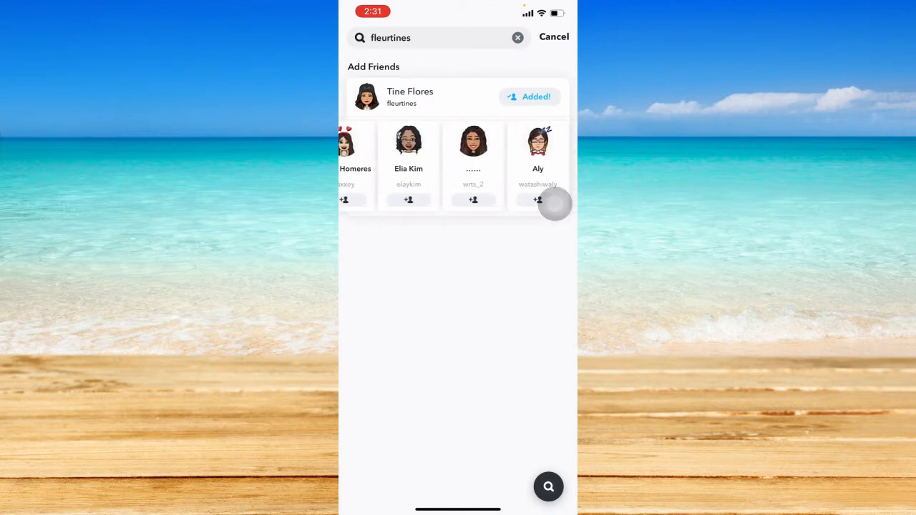
scroll(left, 3)
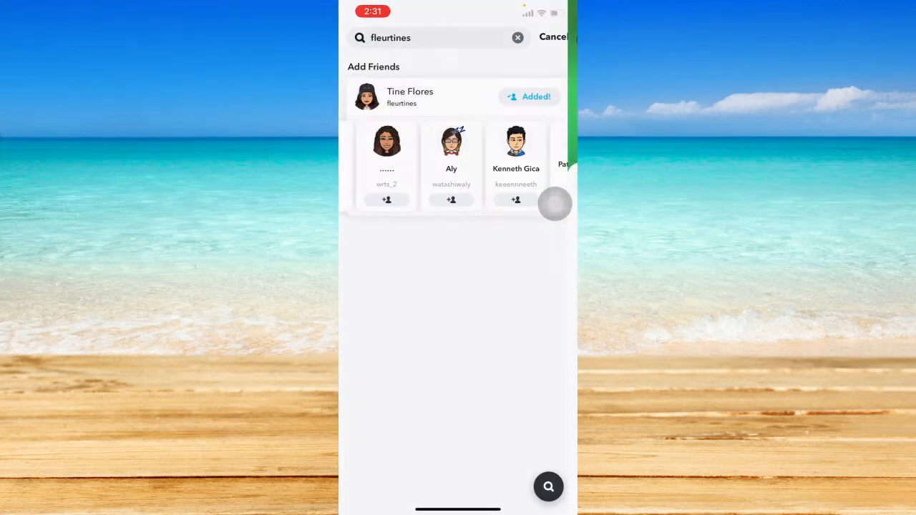
- Return to the Home Screen and launch Safari from the first page
click(556, 37)
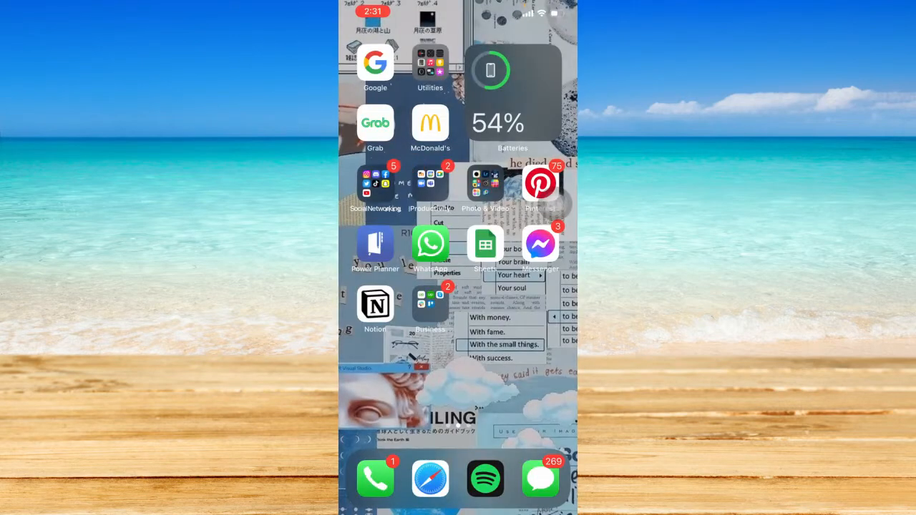
scroll(left, 3)
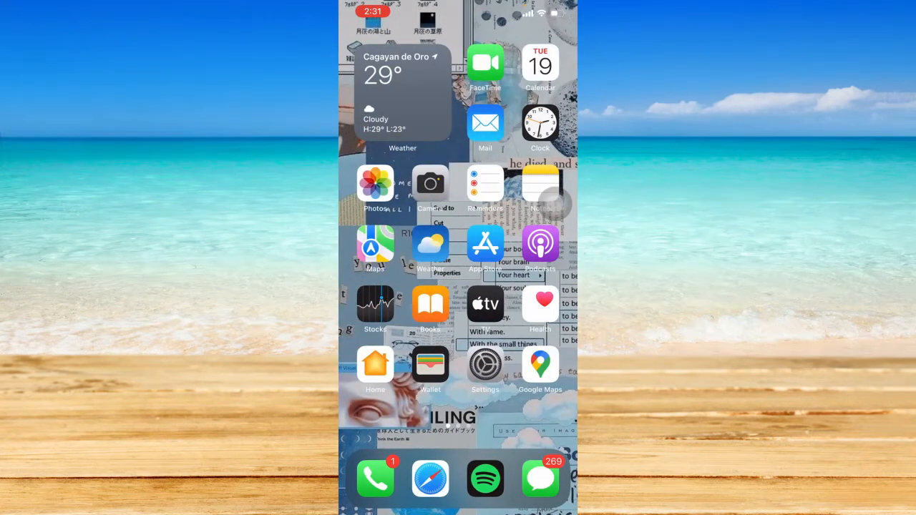
click(431, 479)
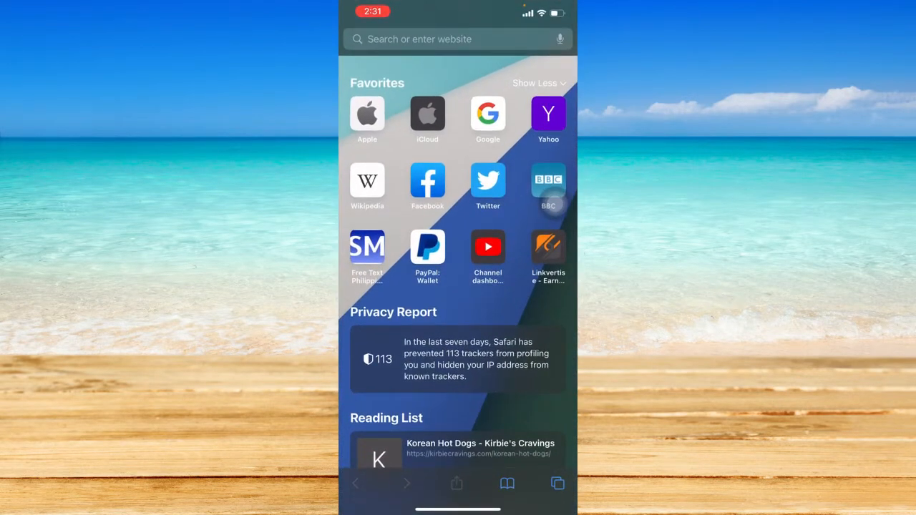
- Search Google for 'internet speed test' and scroll through the results
text(internet speed test)
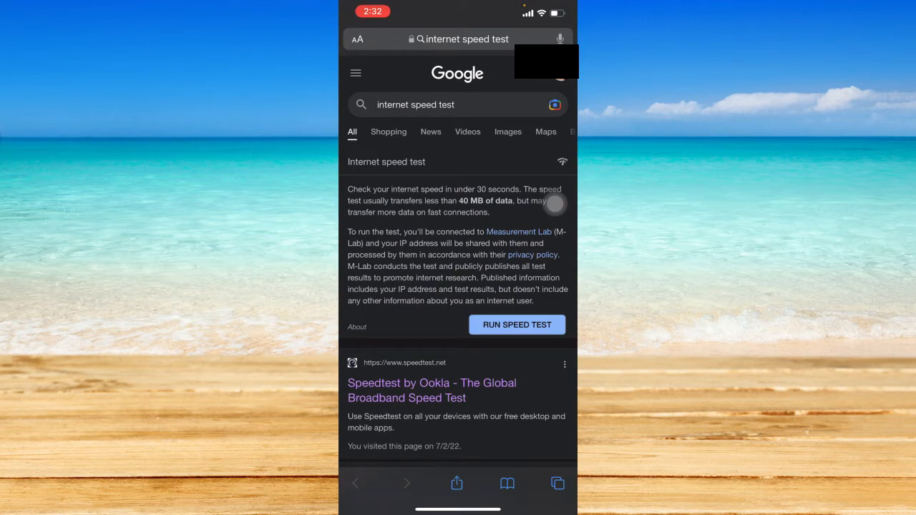
scroll(down, 3)
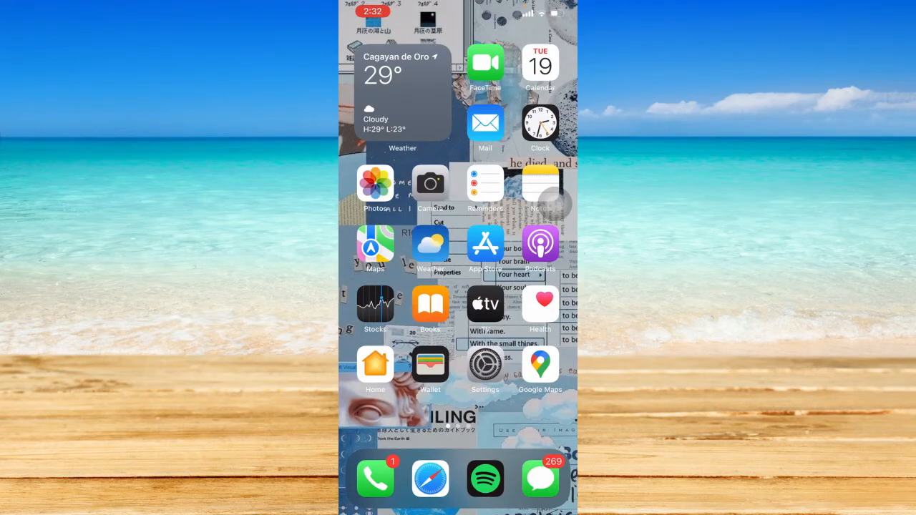
- Go to Snapchat's entry under General > iPhone Storage in Settings
click(485, 364)
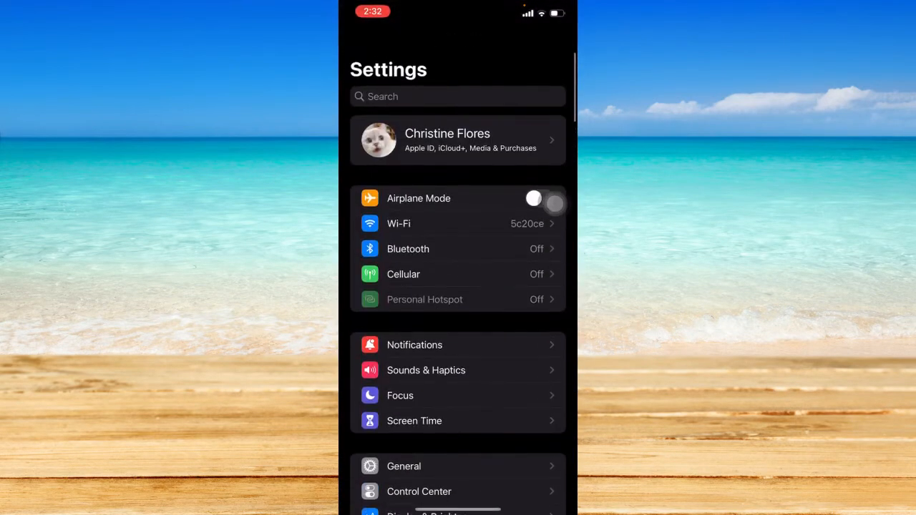
click(404, 466)
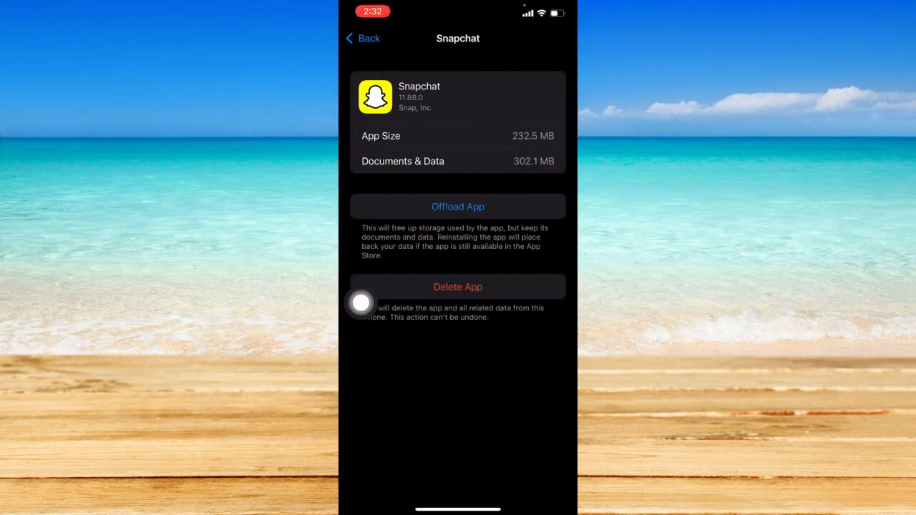
mouse_move(556, 199)
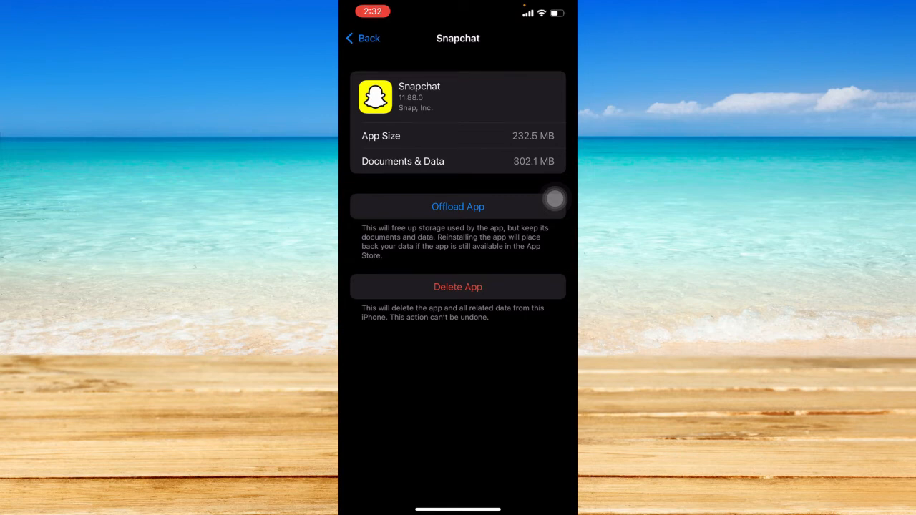
- Tap Offload App for Snapchat to bring up the keep-data confirmation
click(458, 206)
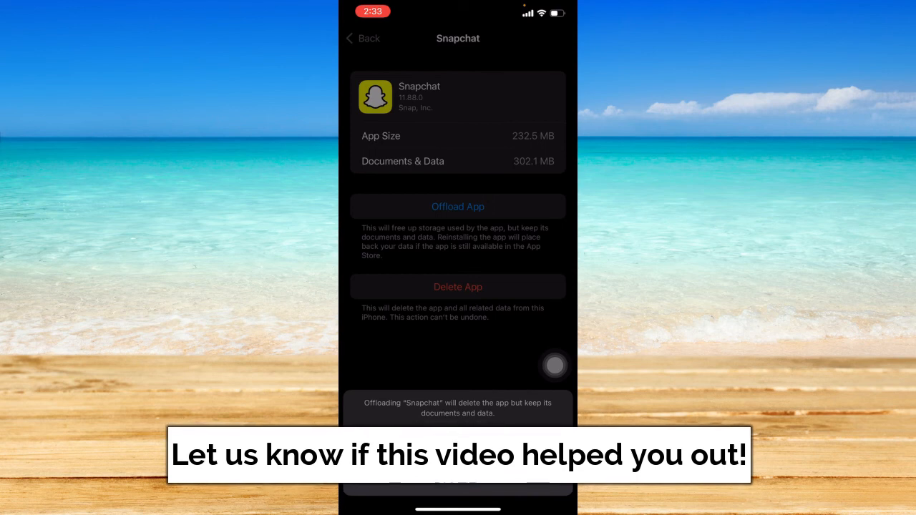
click(458, 206)
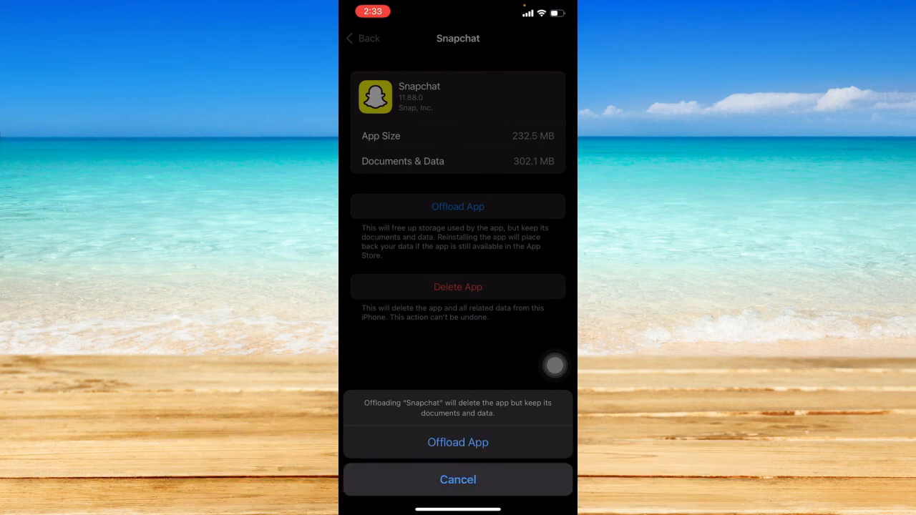